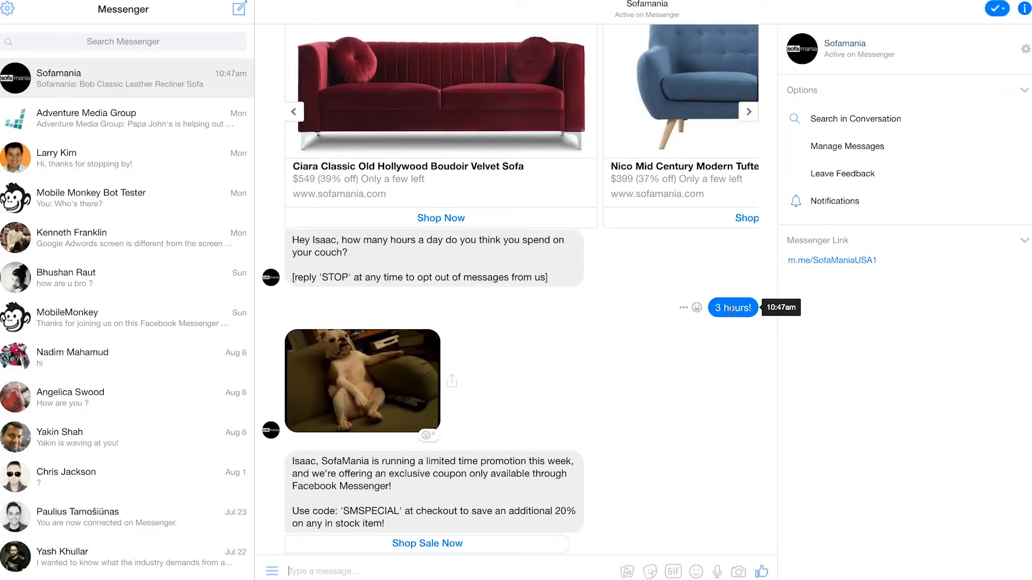
pyautogui.scroll(-3)
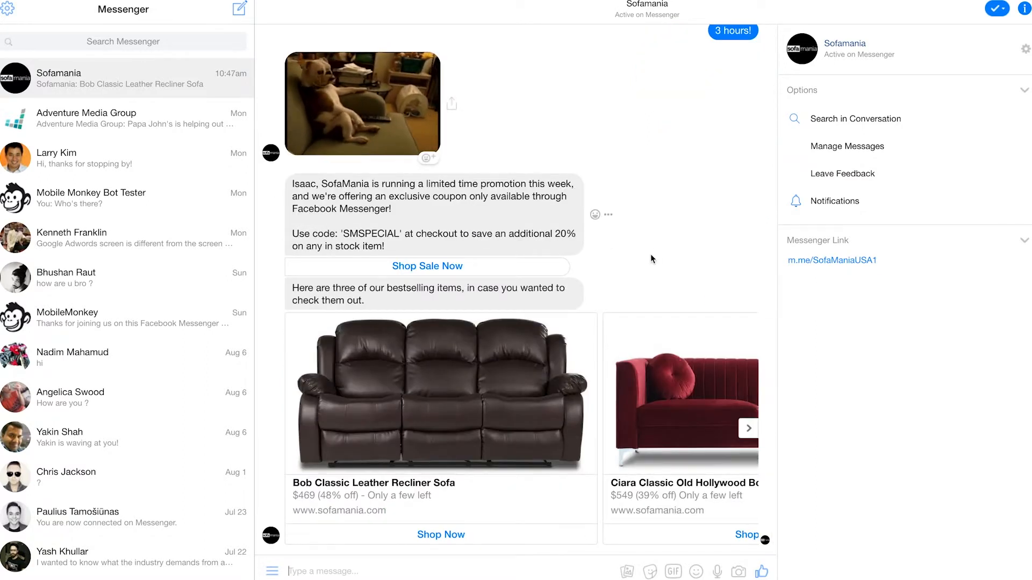
pyautogui.scroll(-3)
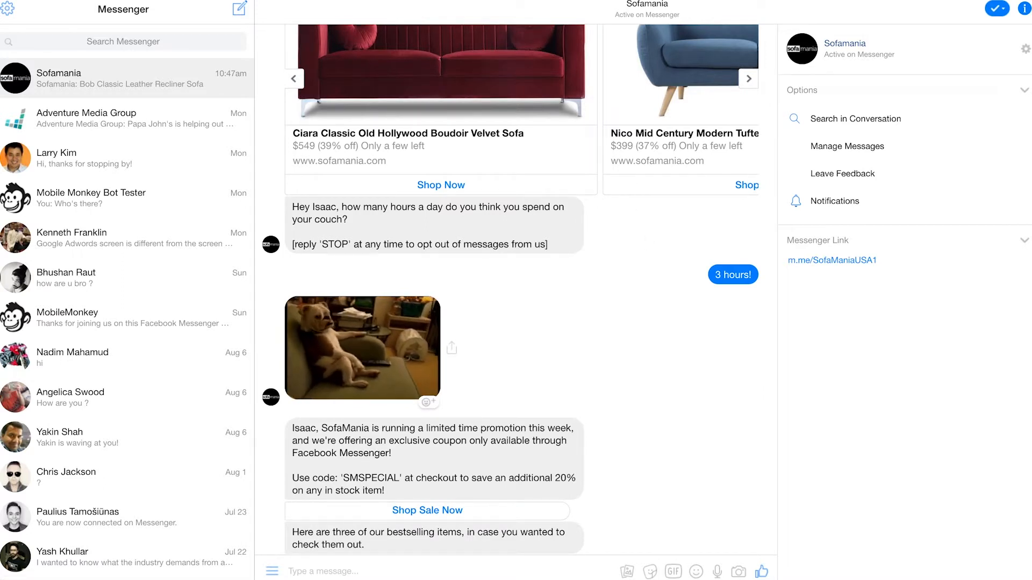
pyautogui.scroll(-3)
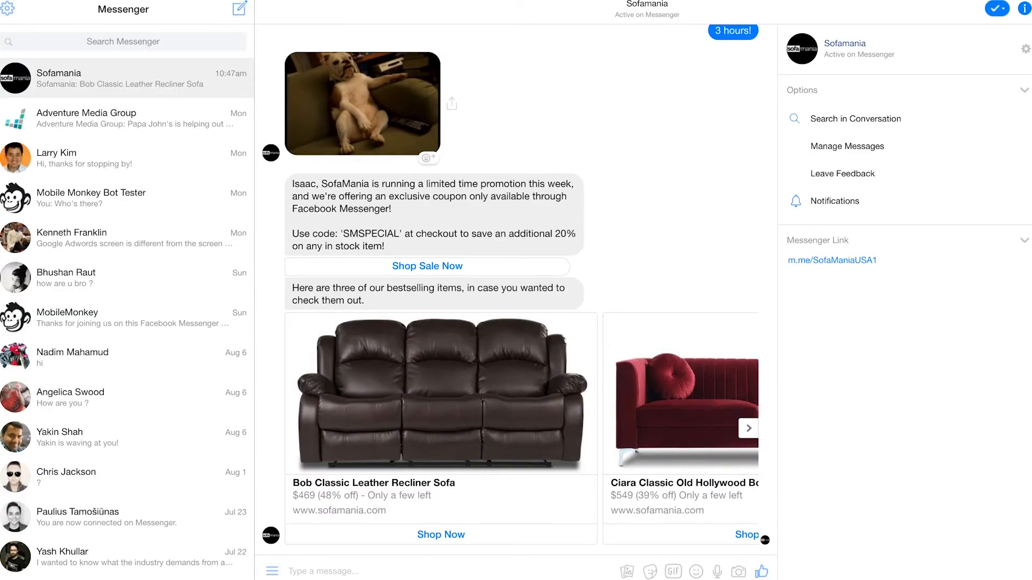